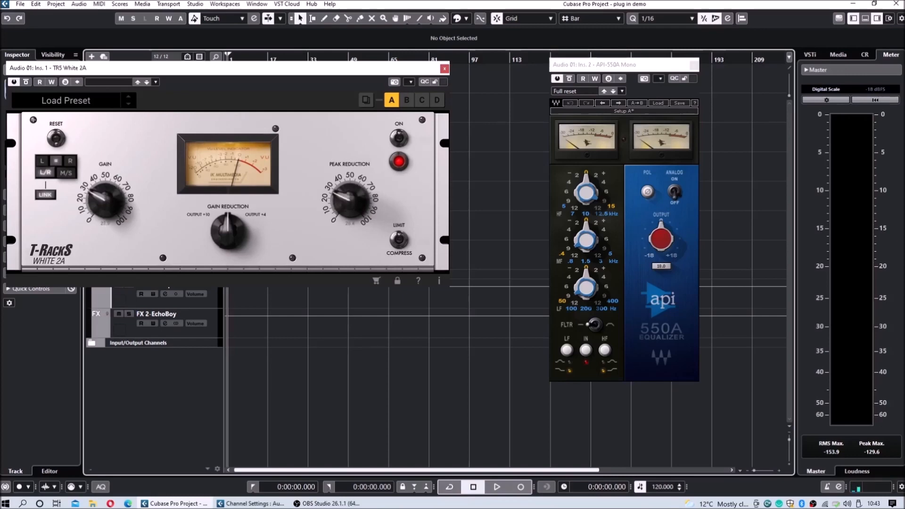
{"action": "left_click_drag", "start_coordinate": [350, 199], "coordinate": [344, 193]}
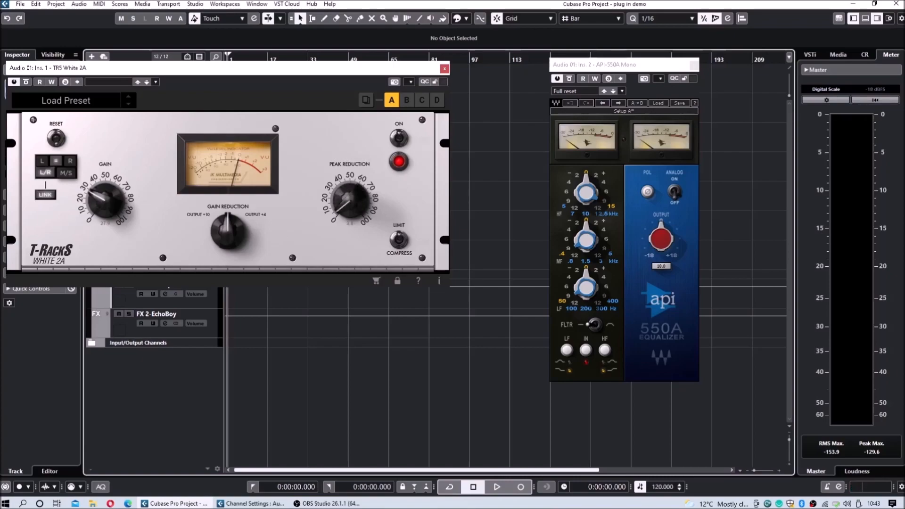